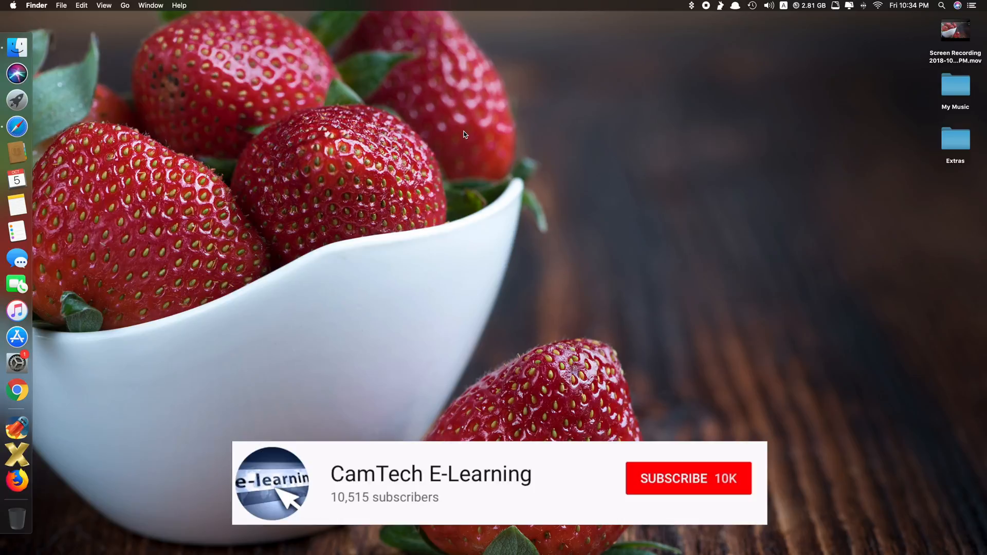
Step: Check the macOS version via About This Mac from the Apple menu (Mojave 10.14)
left_click(687, 478)
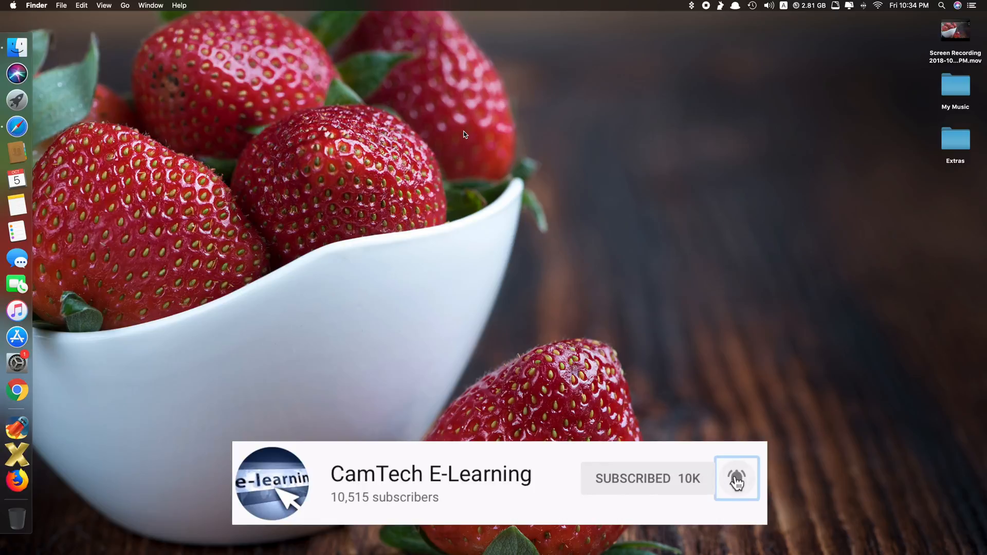
left_click(738, 481)
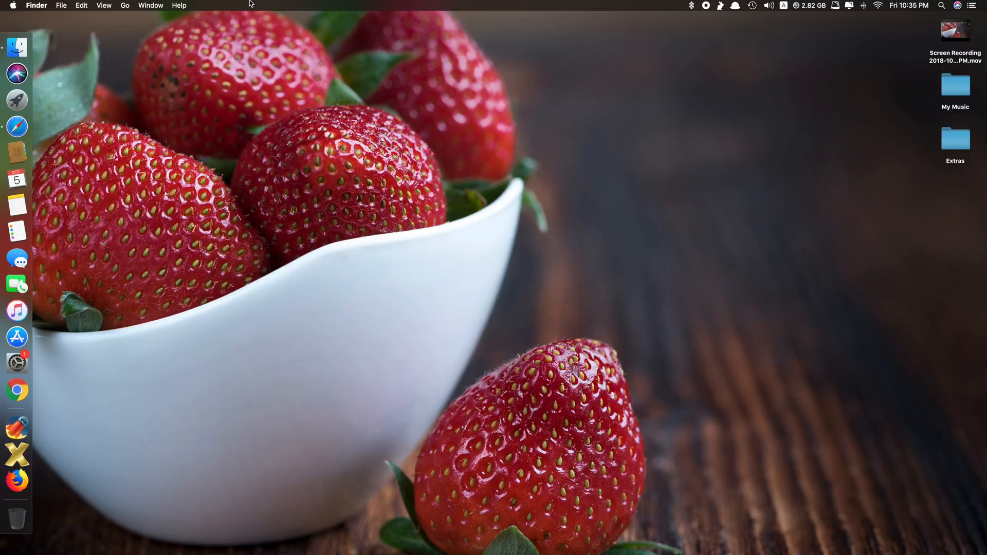
left_click(20, 6)
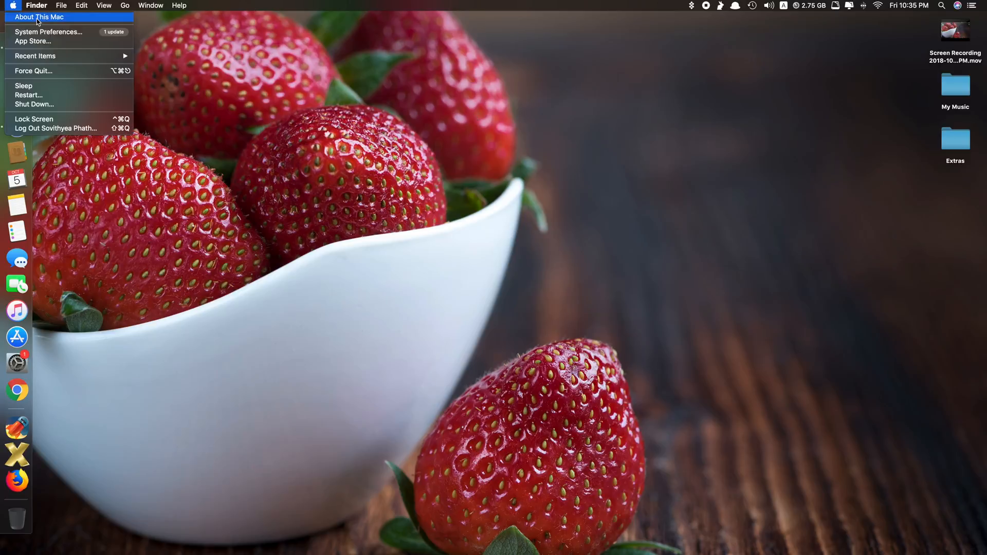
left_click(44, 16)
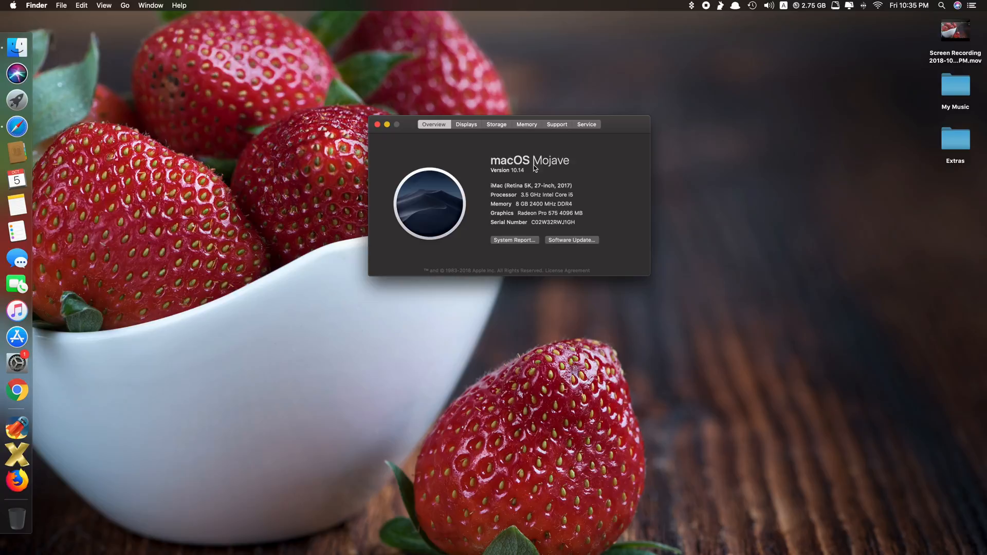
mouse_move(382, 136)
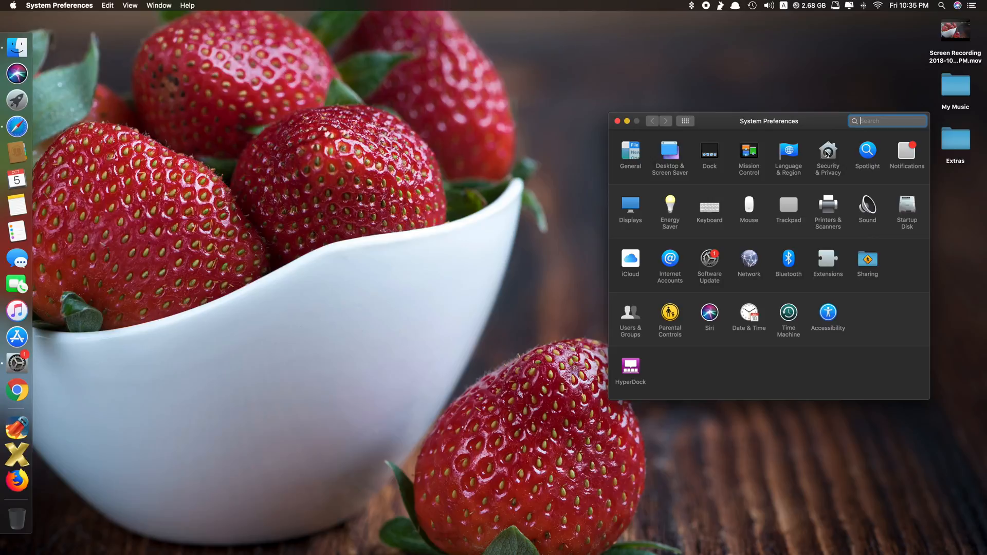
Step: View Security & Privacy showing apps allowed from App Store and identified developers, then close it
left_click(827, 152)
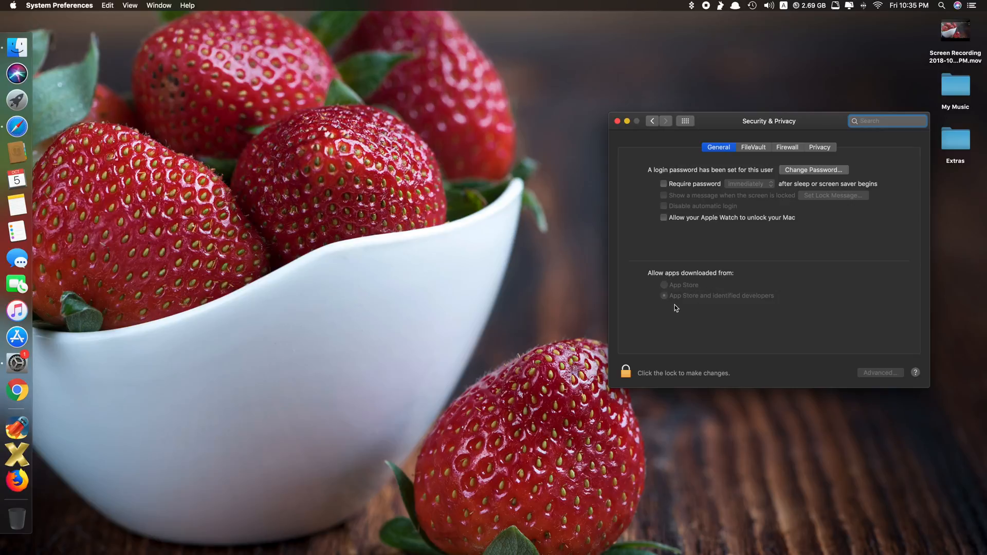
mouse_move(773, 298)
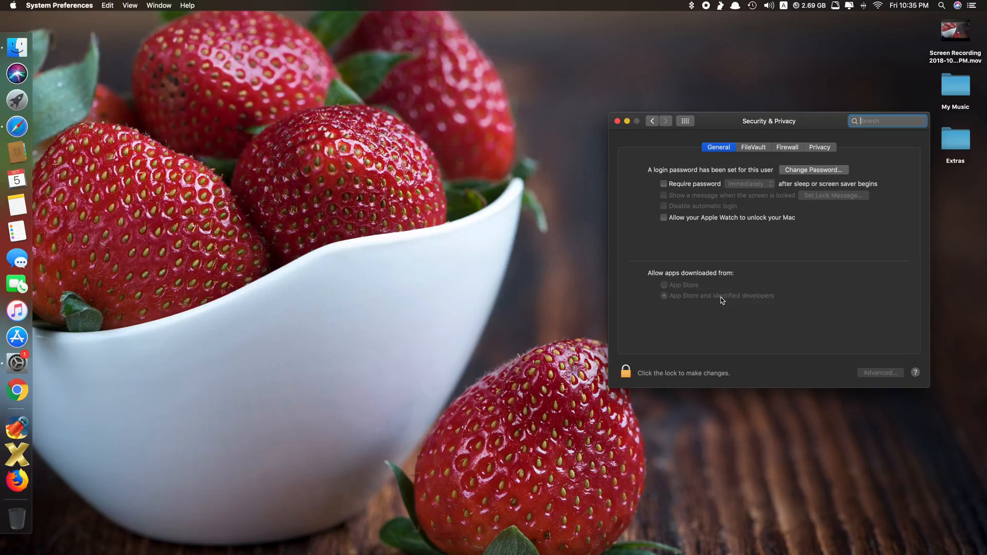
mouse_move(708, 297)
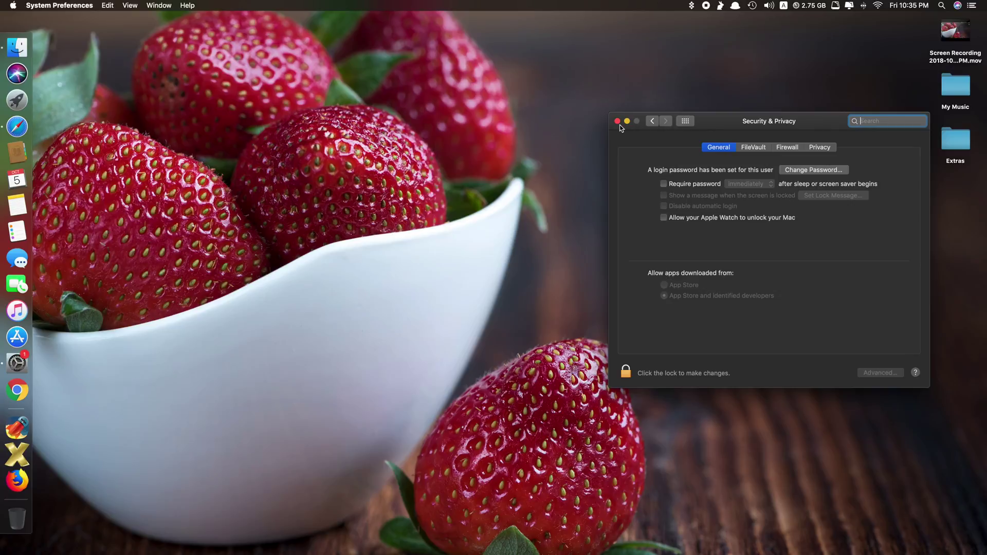
left_click(617, 122)
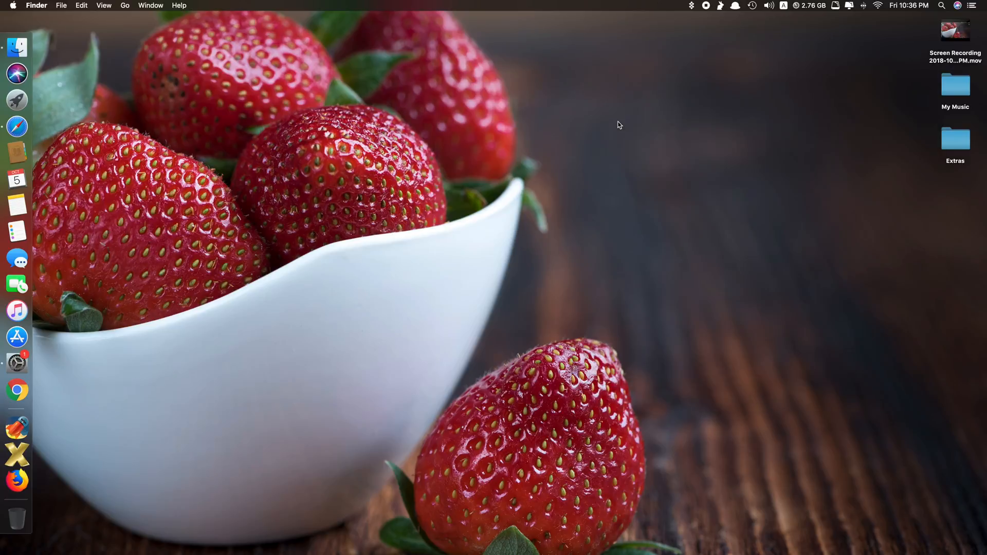
left_click(17, 99)
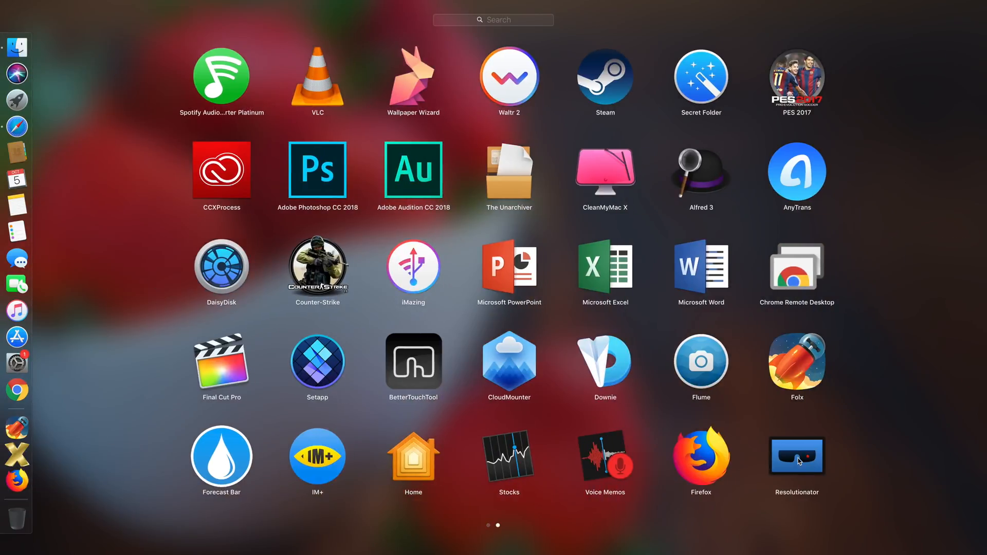
left_click(797, 459)
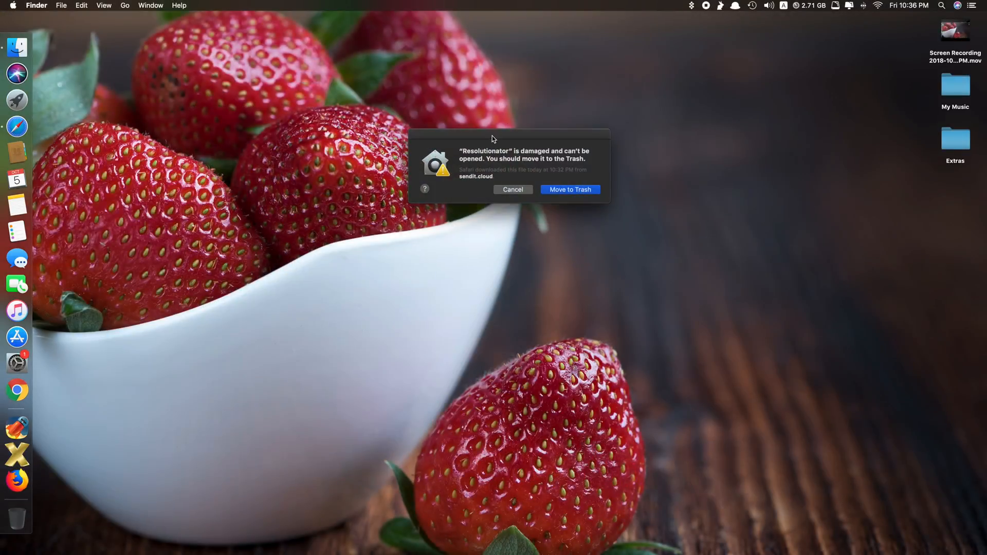
mouse_move(548, 152)
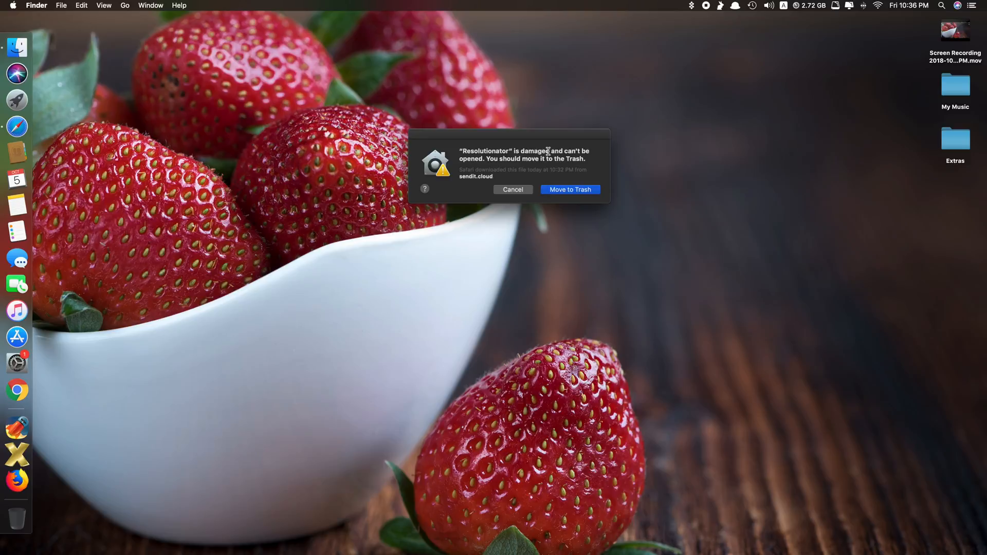
mouse_move(528, 160)
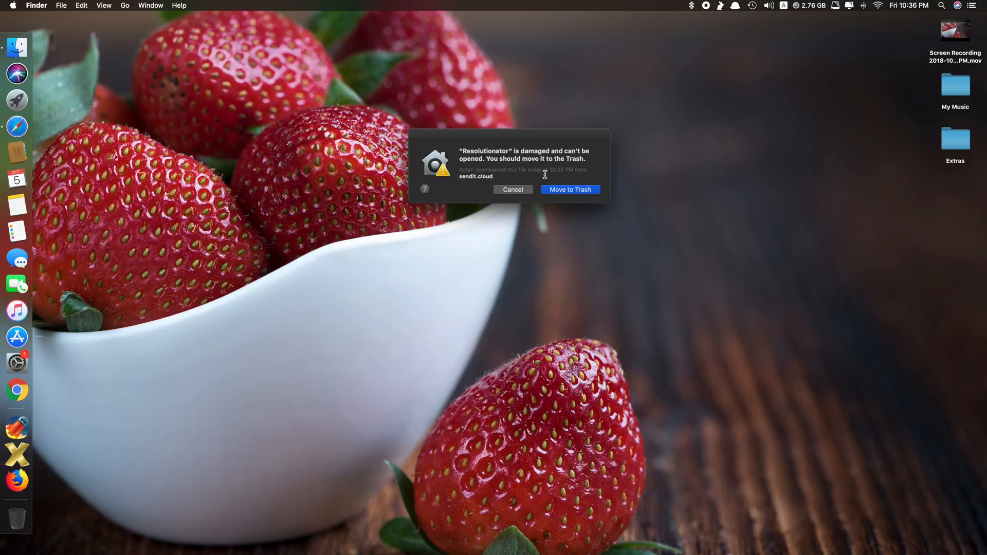
left_click(513, 189)
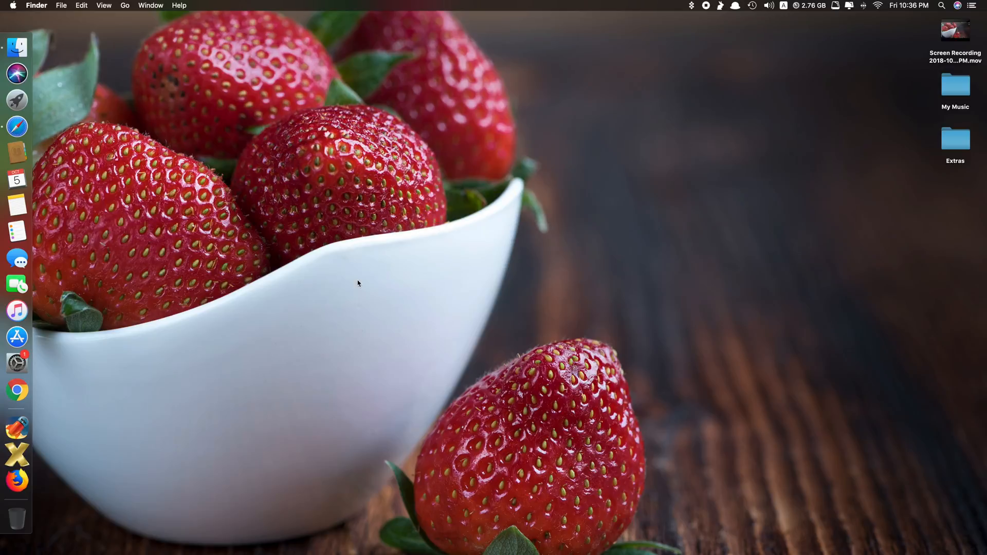
mouse_move(322, 300)
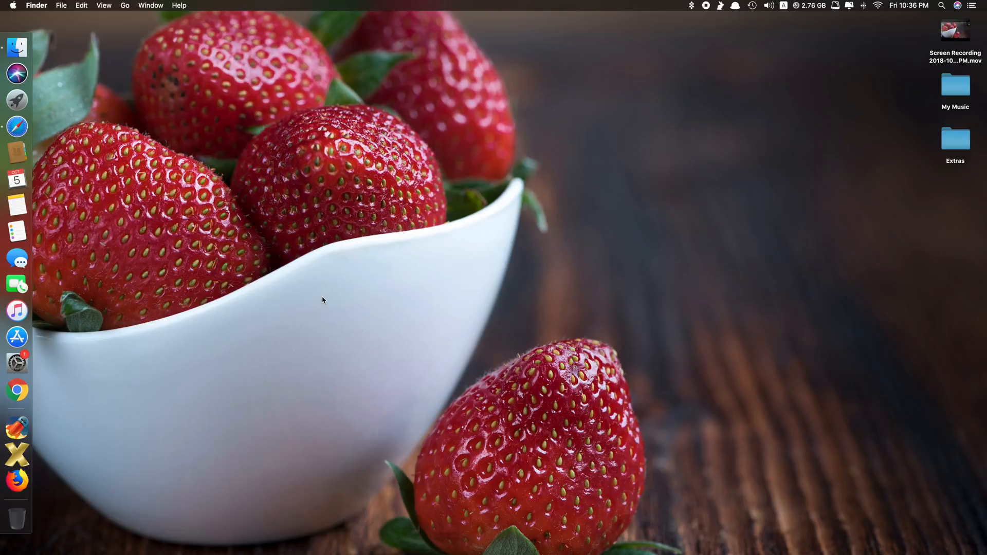
mouse_move(45, 366)
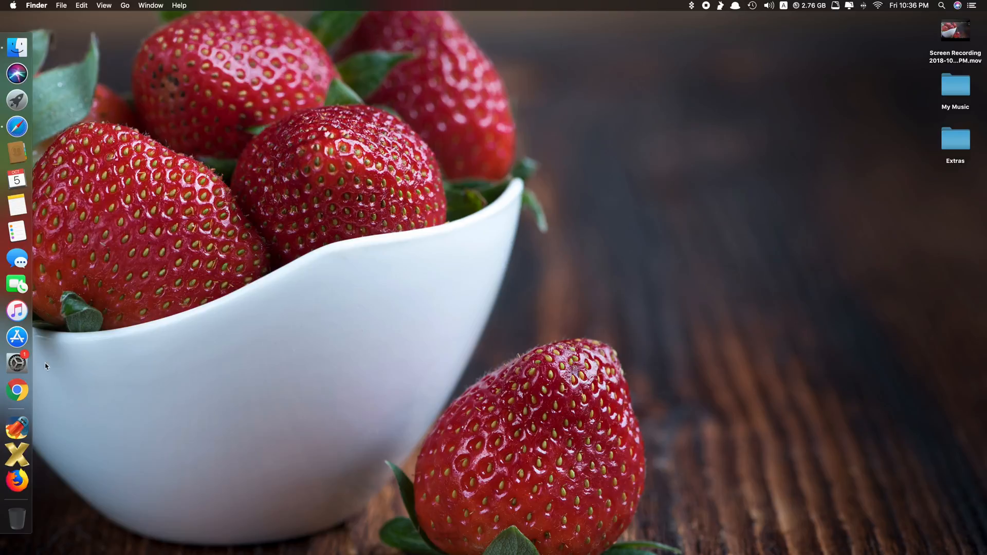
mouse_move(16, 365)
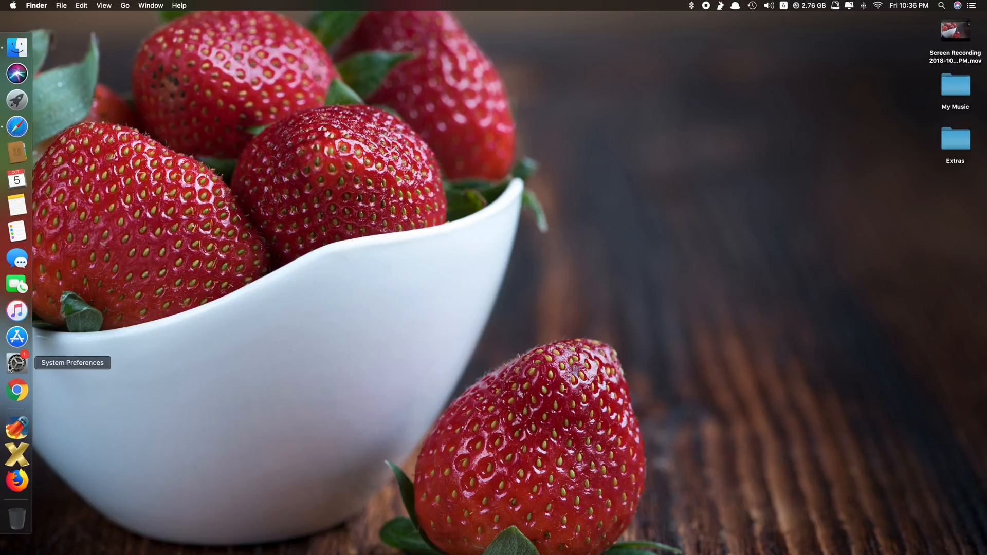
mouse_move(17, 362)
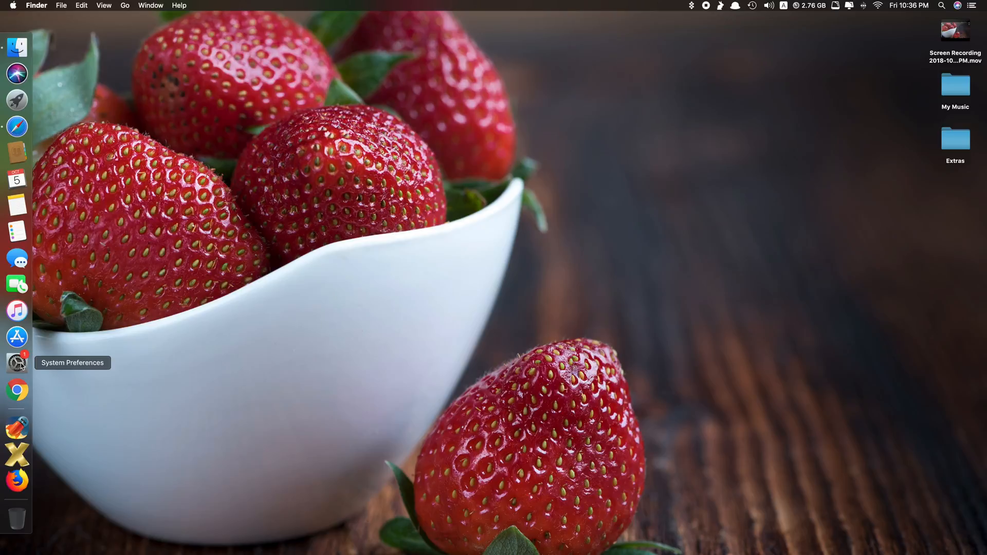
mouse_move(118, 378)
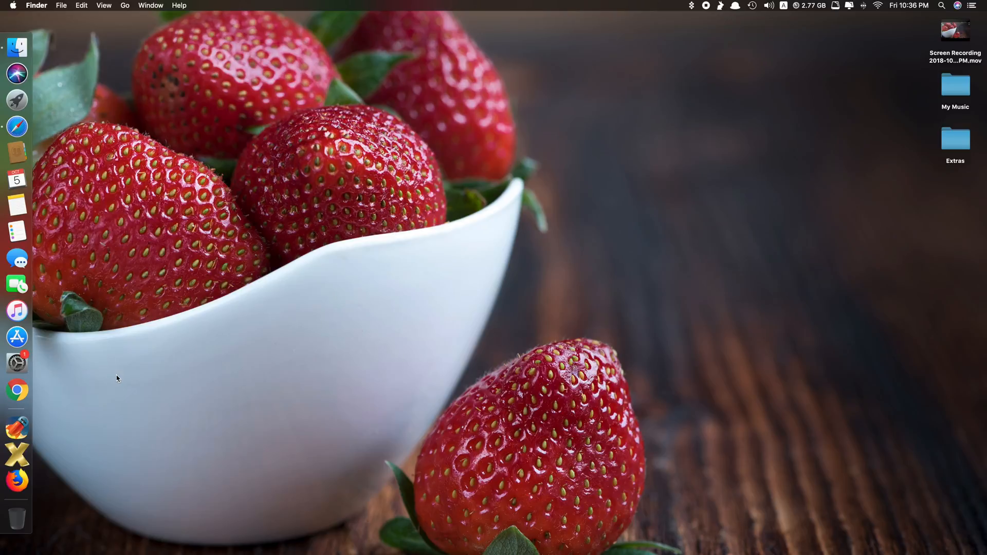
mouse_move(49, 373)
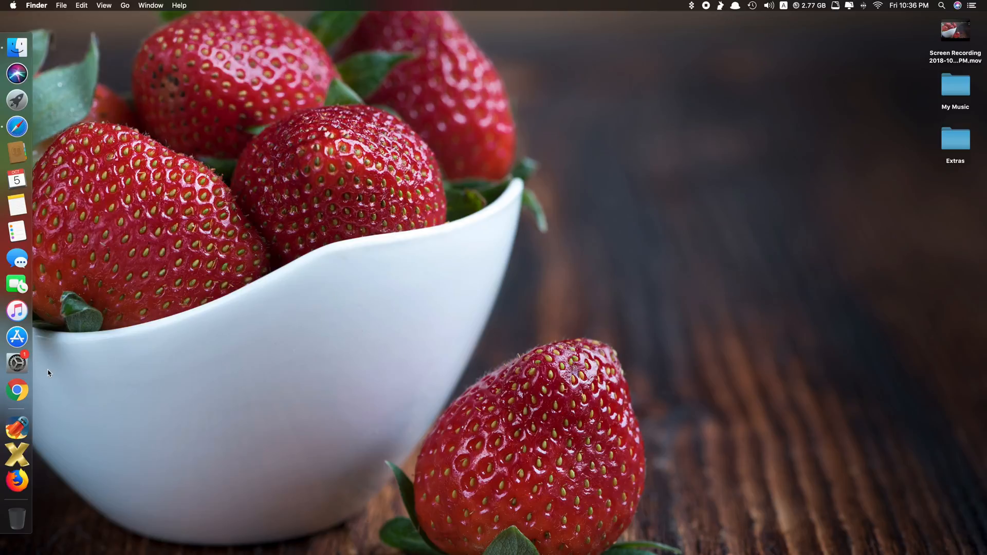
mouse_move(39, 377)
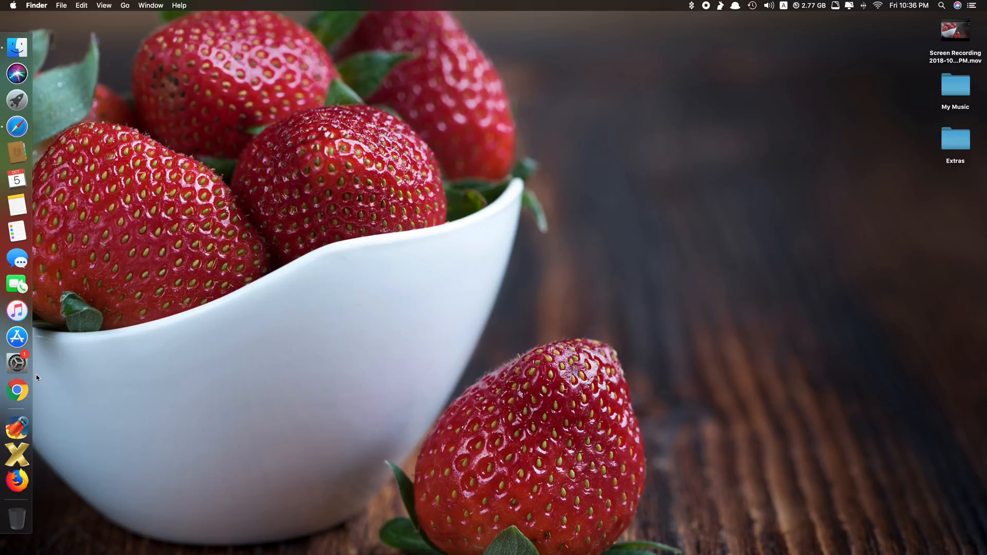
Step: Launch Terminal from Spotlight and enlarge its window slightly
type("terminal")
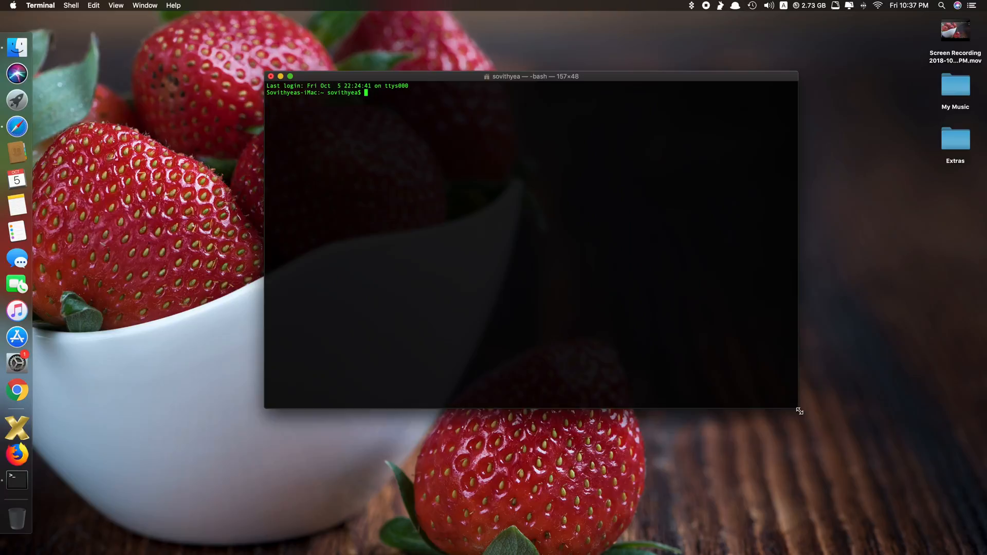
left_click_drag(798, 413, 819, 417)
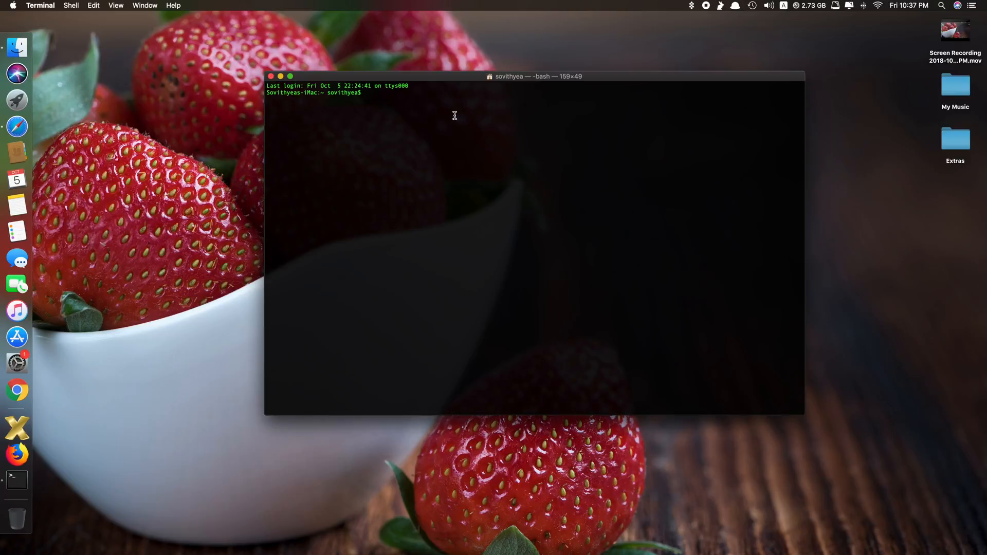
Step: Run 'sudo spctl --master-disable' with the admin password to disable Gatekeeper
type("sudo")
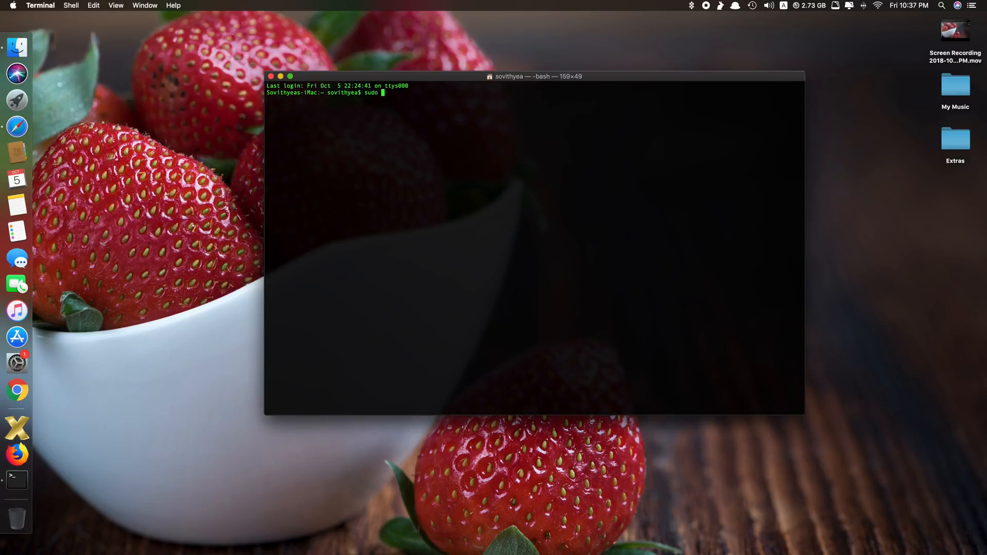
type("sp")
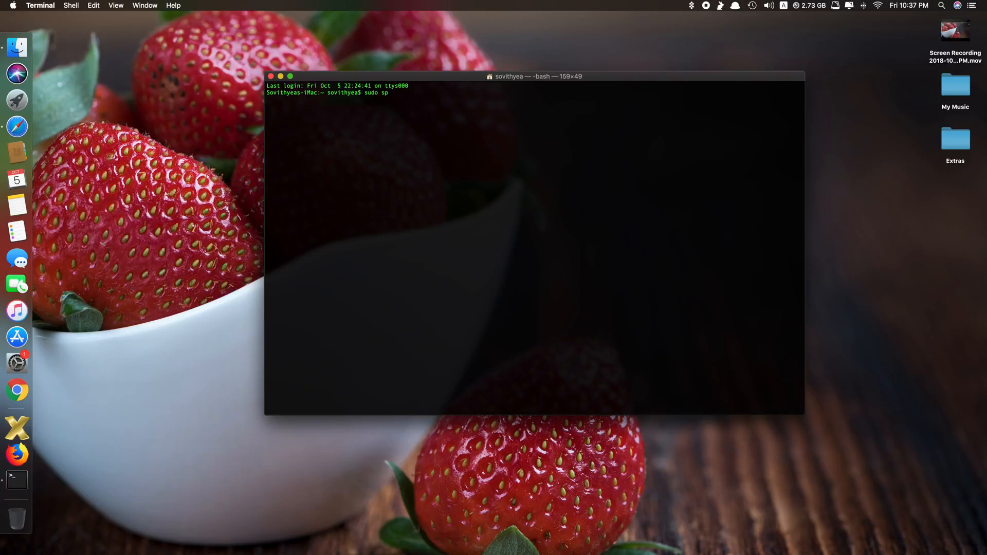
type("ctl")
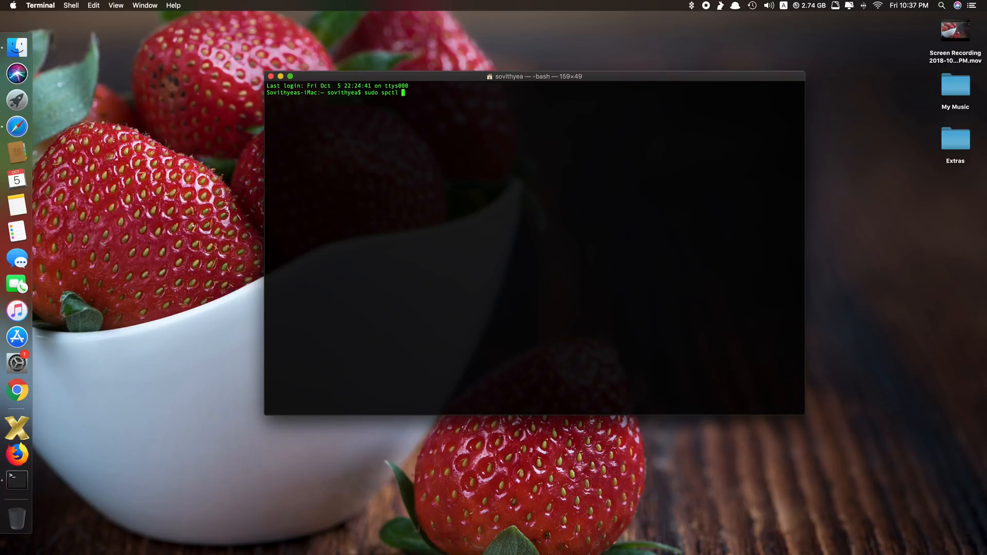
type("--mast")
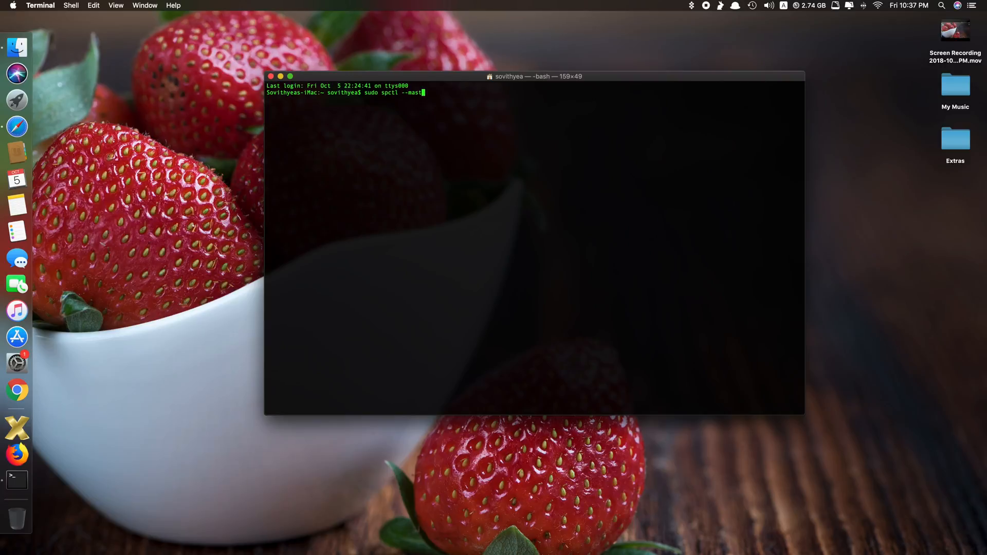
type("er-disable")
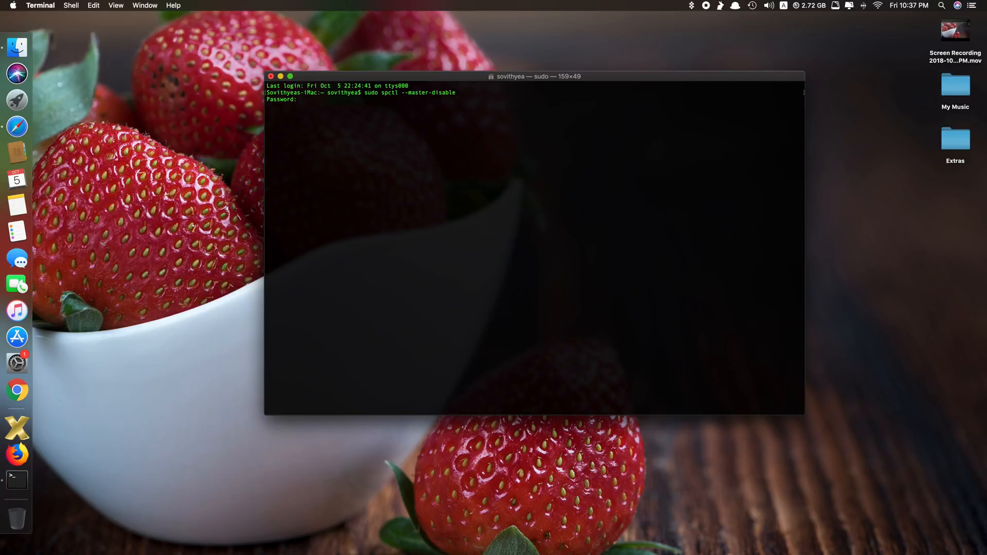
key("Enter")
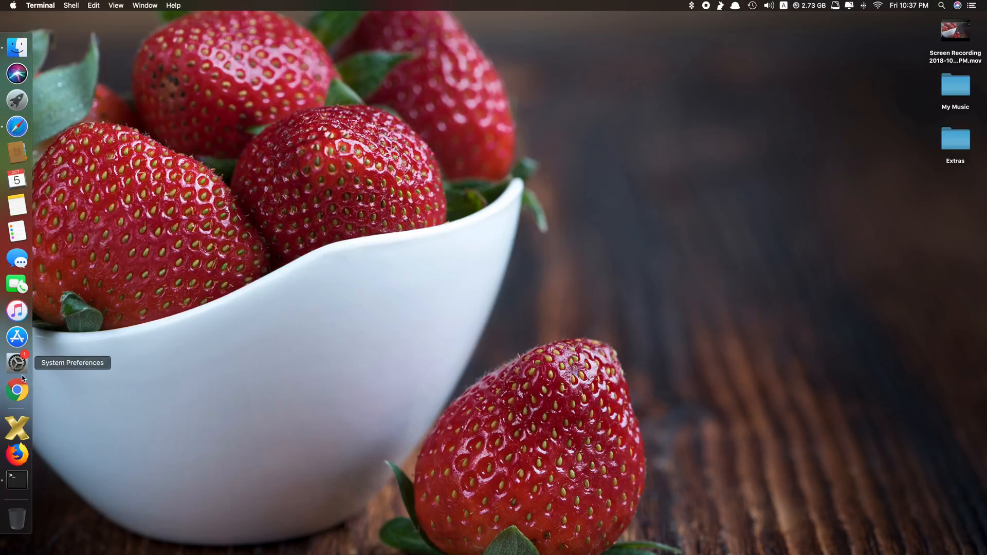
Step: Confirm Security & Privacy now shows 'Anywhere', close it, and launch Resolutionator
left_click(16, 364)
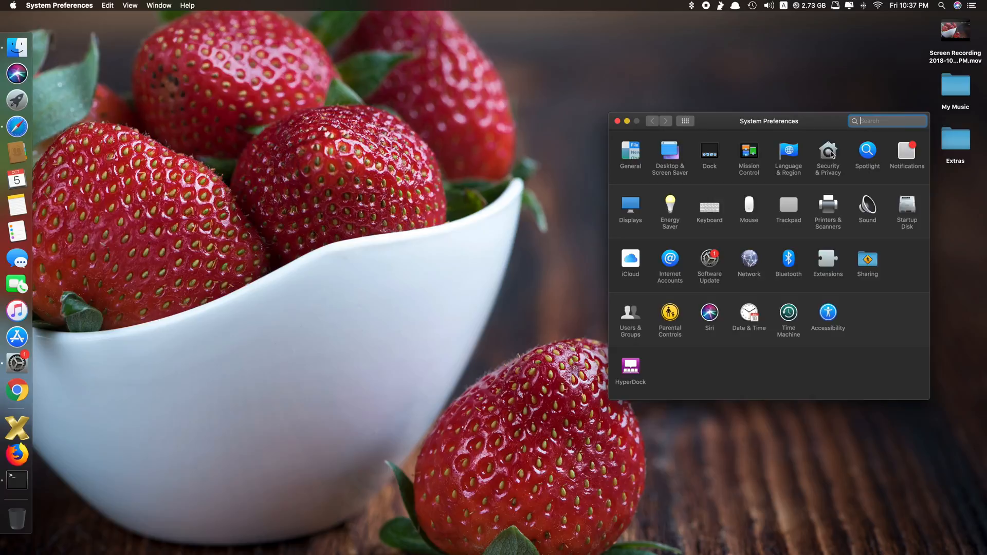
left_click(828, 150)
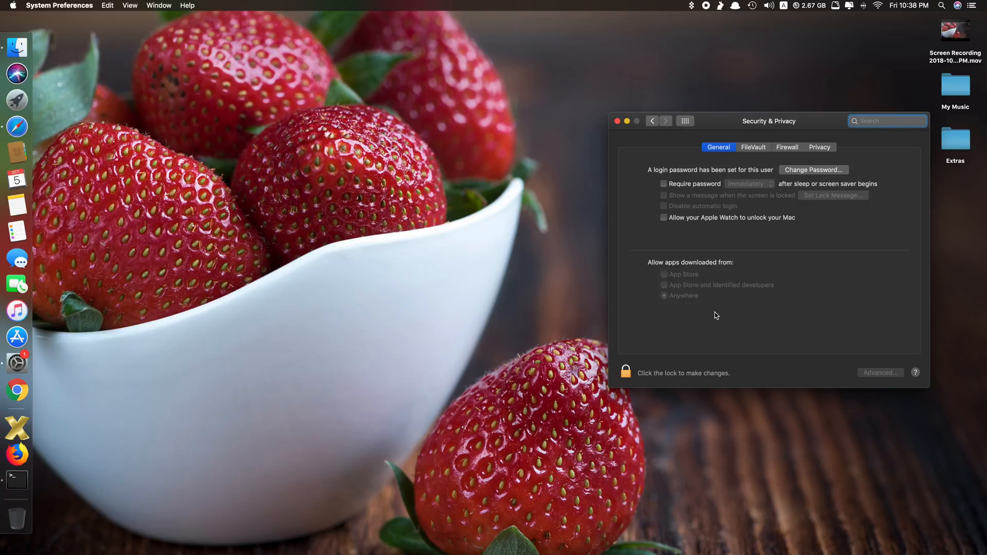
left_click(612, 121)
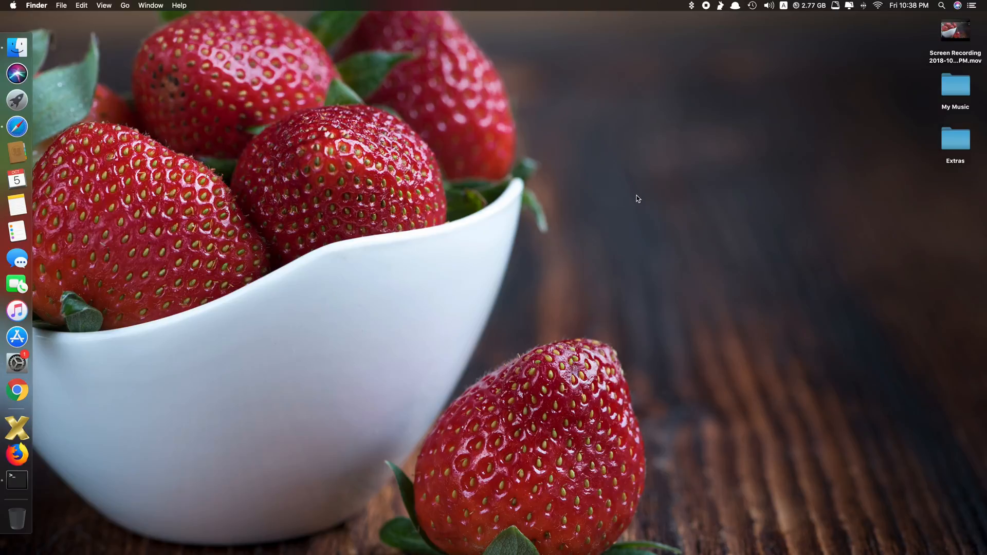
left_click(17, 100)
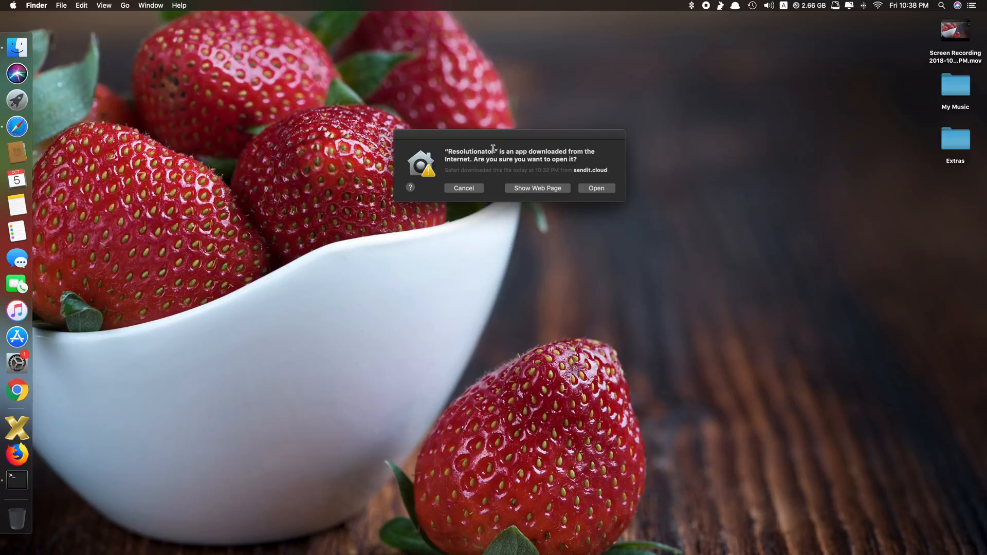
mouse_move(466, 165)
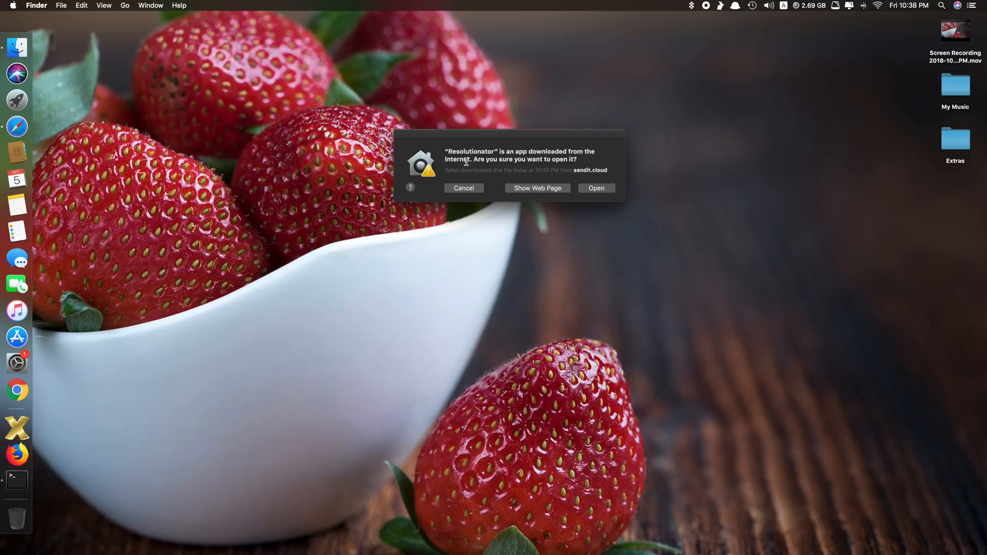
Step: Confirm opening Resolutionator past the warning and close its Preferences window
left_click(596, 188)
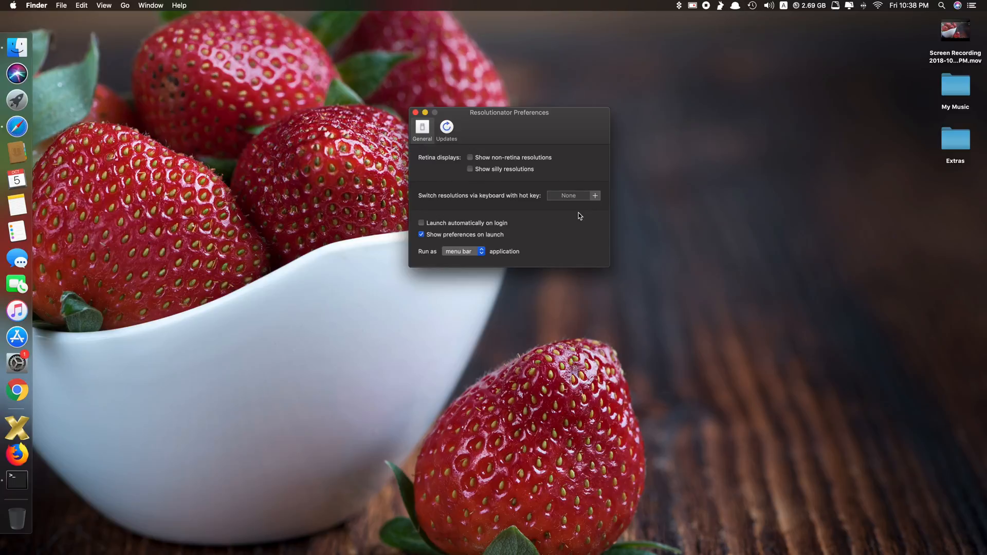
left_click(422, 113)
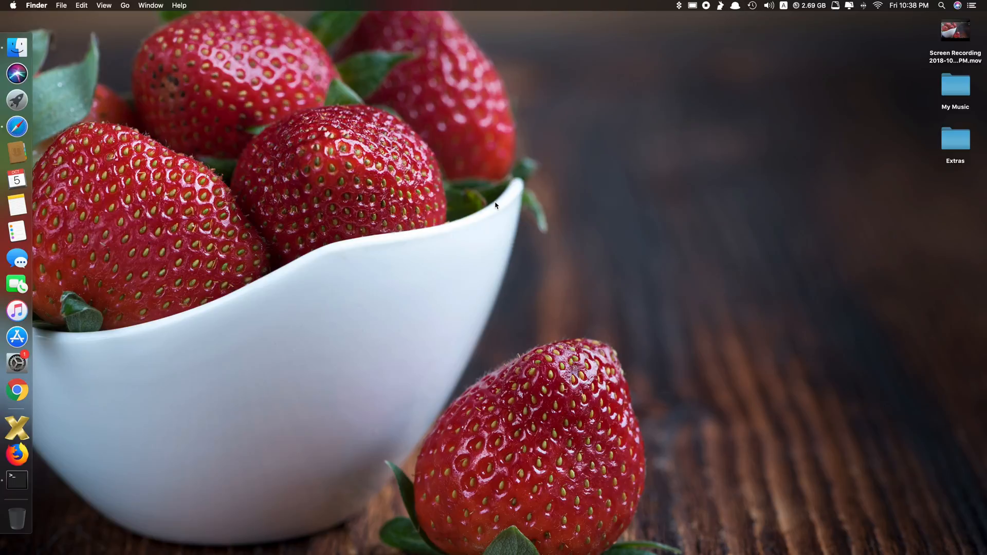